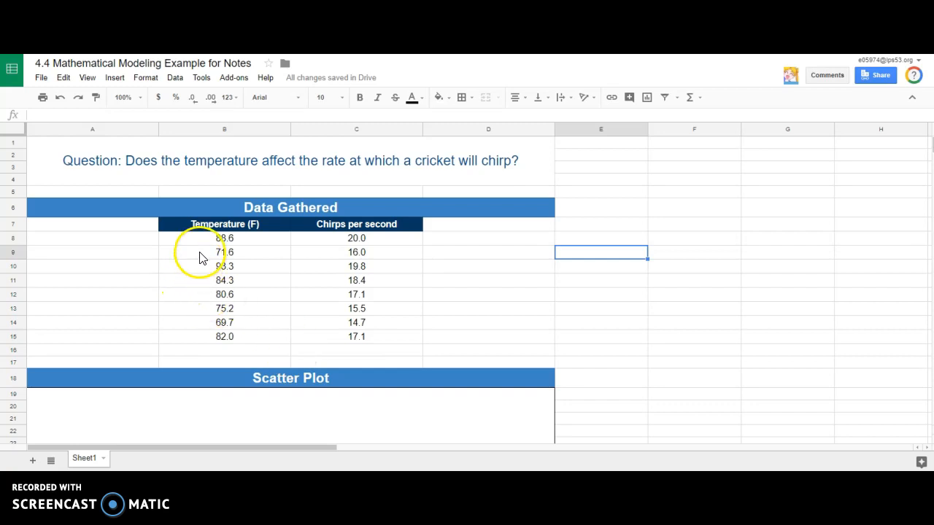
# Step: Insert a chart from the temperature and chirps-per-second table in B6:C15
pyautogui.moveTo(225, 225); pyautogui.dragTo(356, 336)
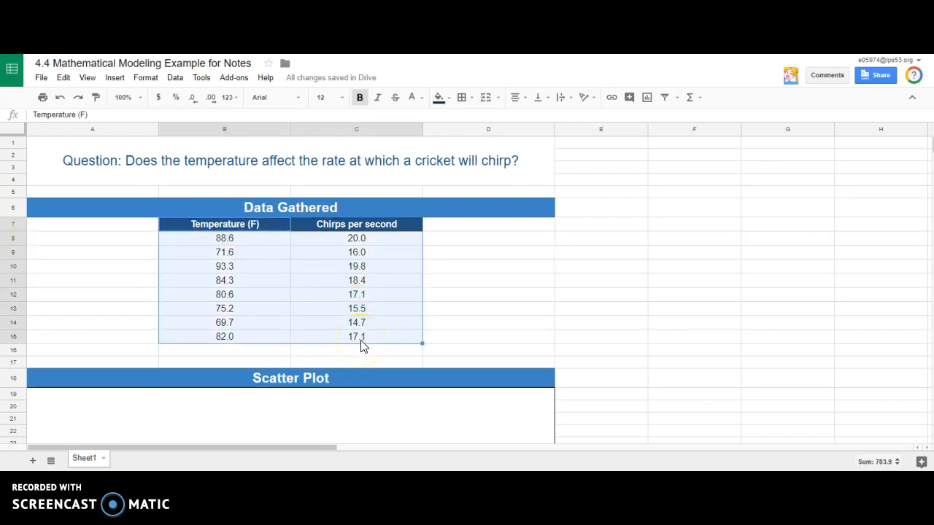
pyautogui.click(114, 78)
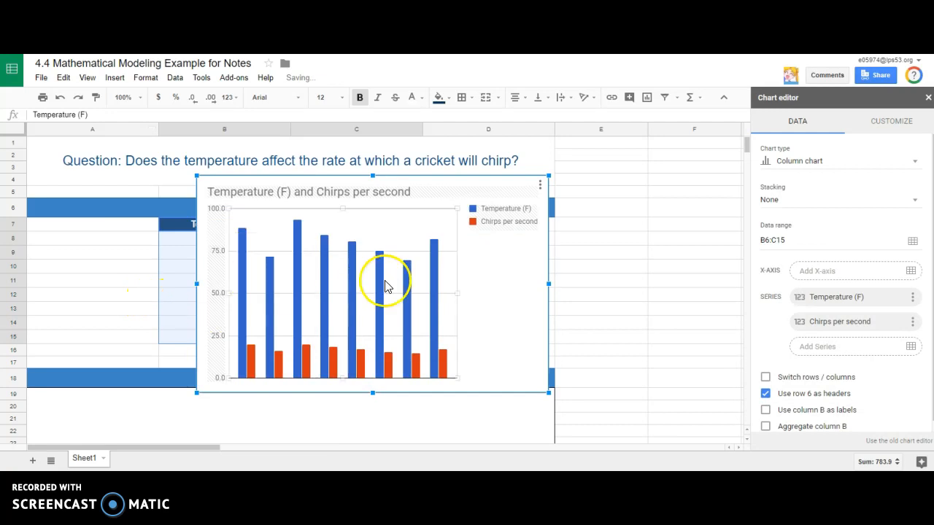
pyautogui.moveTo(394, 323)
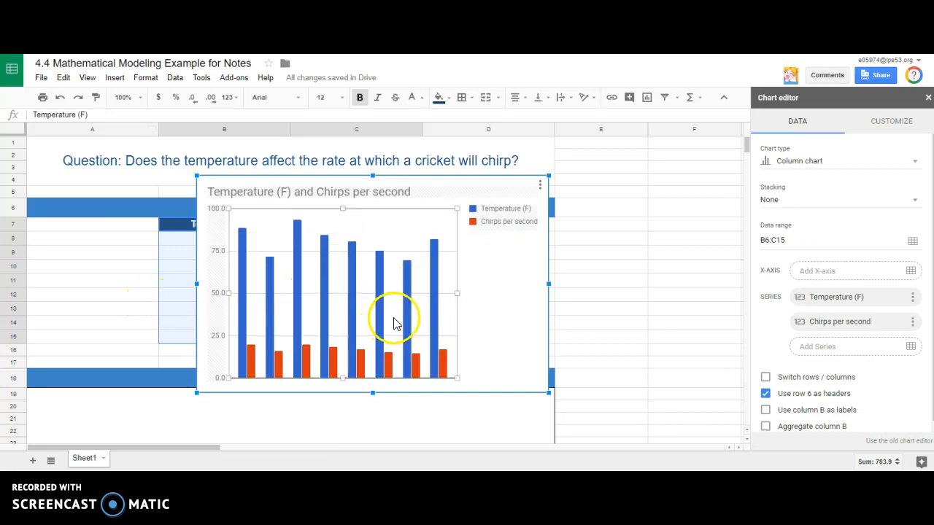
# Step: Change the chart type to a scatter chart of chirps per second against temperature
pyautogui.click(839, 160)
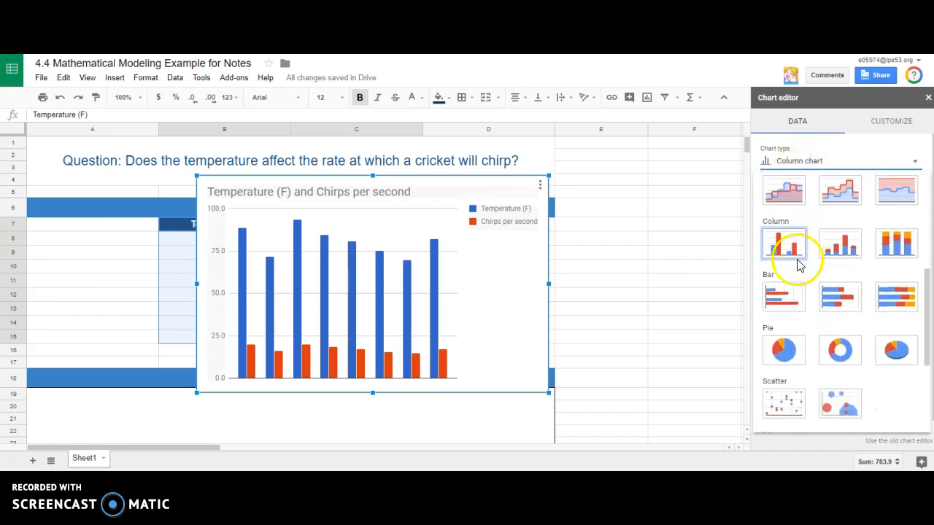
pyautogui.scroll(-3)
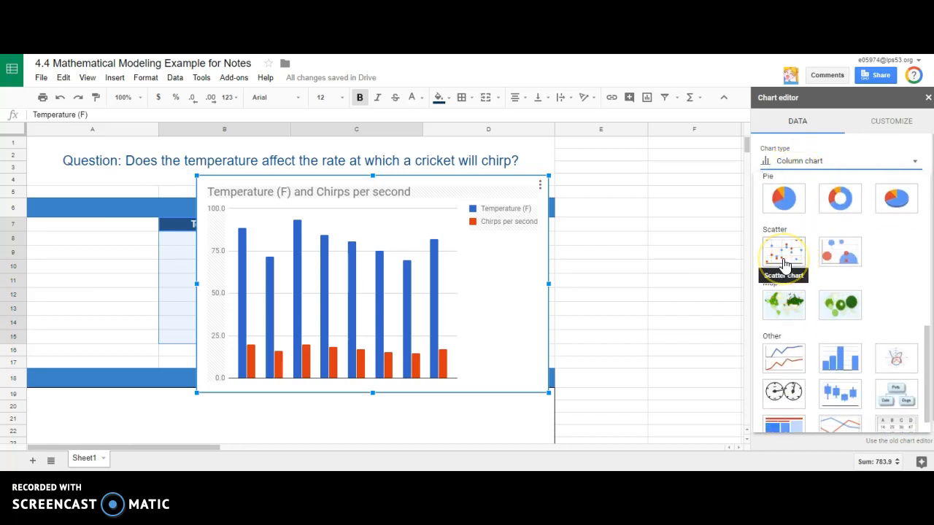
pyautogui.click(782, 257)
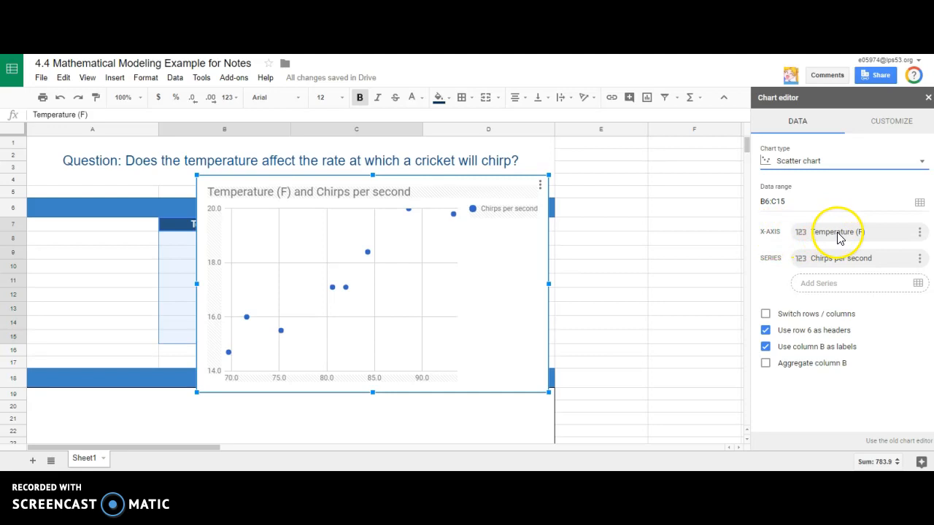
pyautogui.moveTo(832, 237)
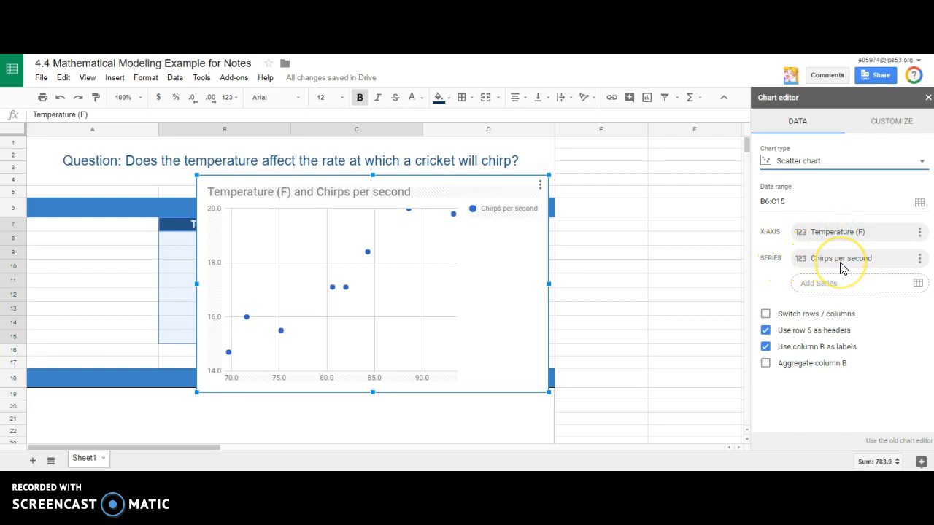
pyautogui.moveTo(820, 245)
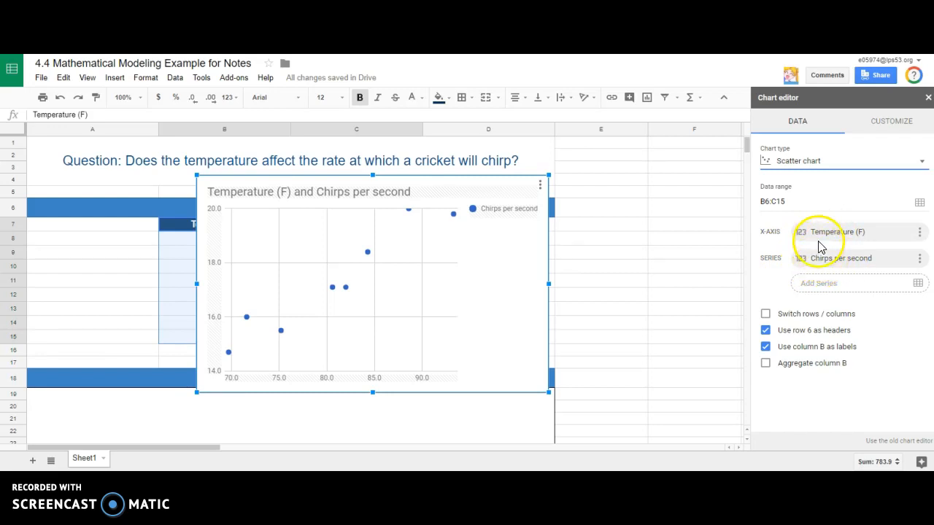
pyautogui.moveTo(818, 270)
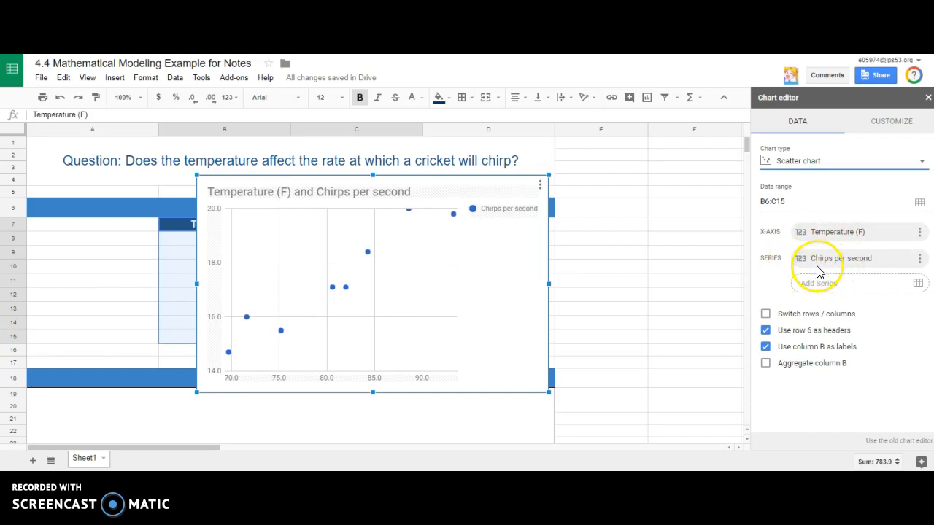
pyautogui.moveTo(216, 327)
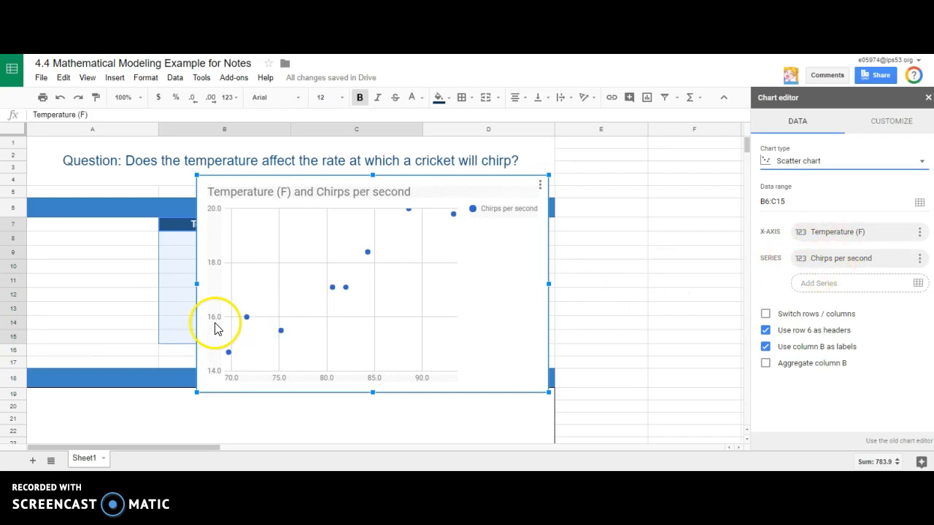
pyautogui.moveTo(338, 283)
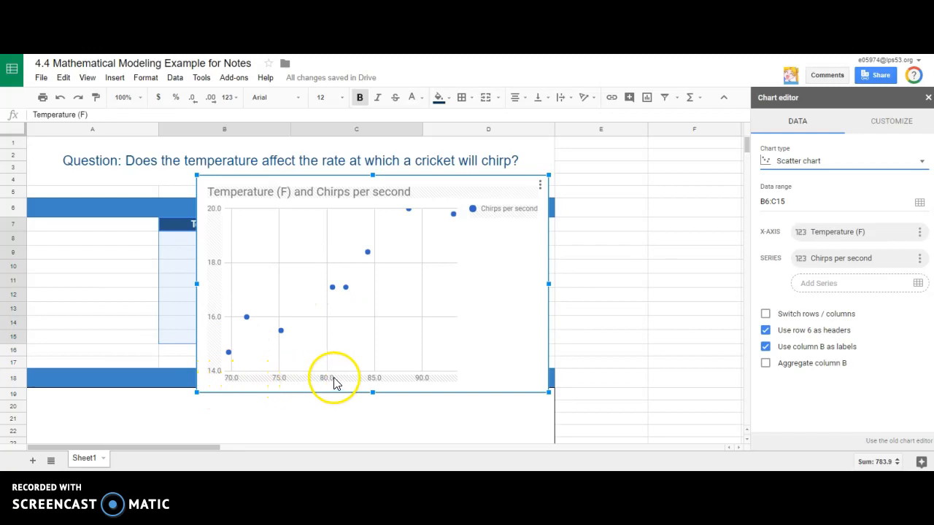
pyautogui.moveTo(222, 254)
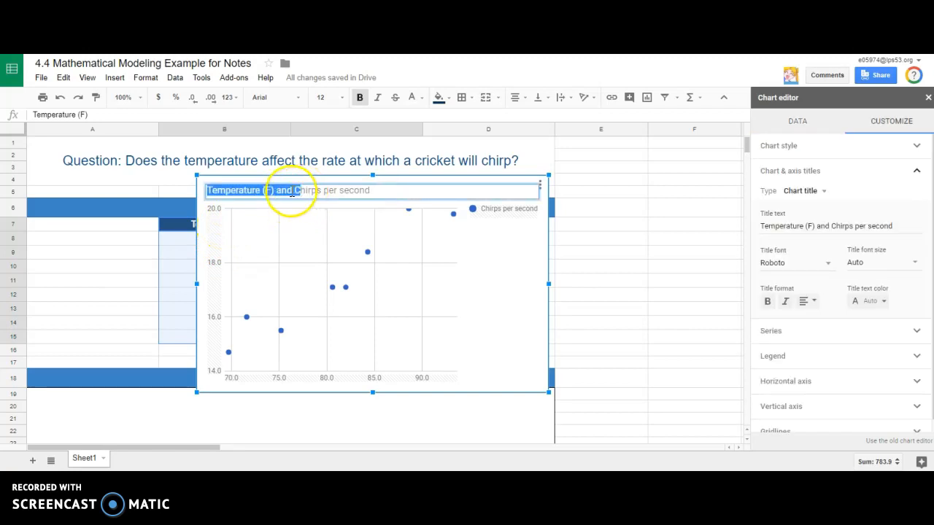
# Step: Retitle the chart 'Temperature (F) vs Chirps per second' by replacing 'and' with 'vs'
pyautogui.doubleClick(283, 190)
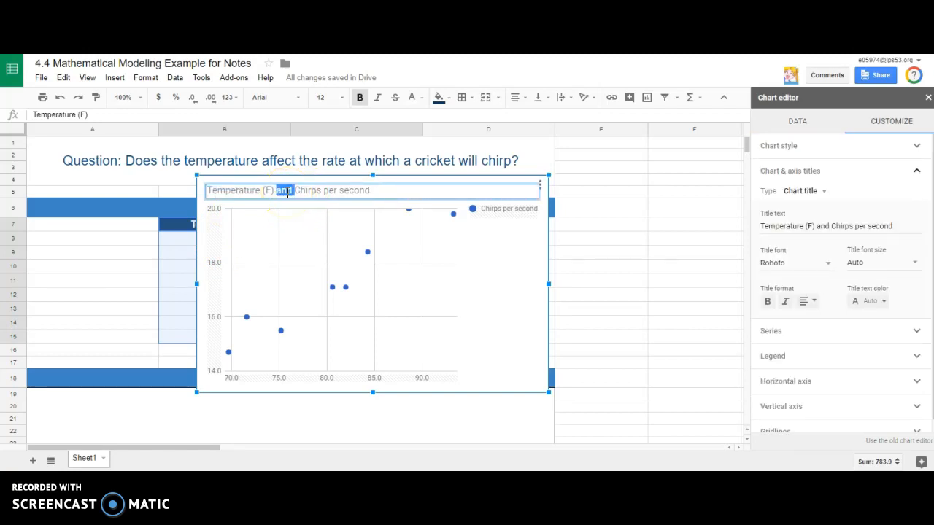
pyautogui.write('vs')
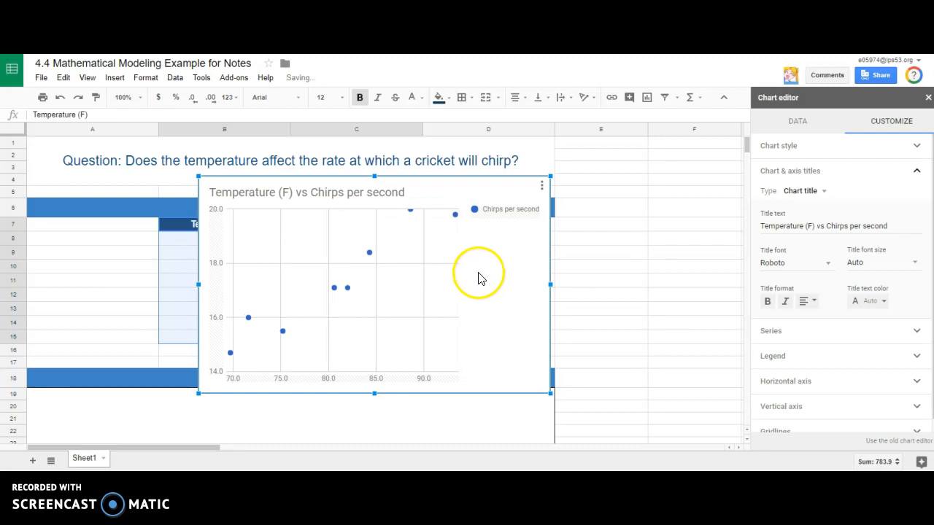
pyautogui.moveTo(817, 191)
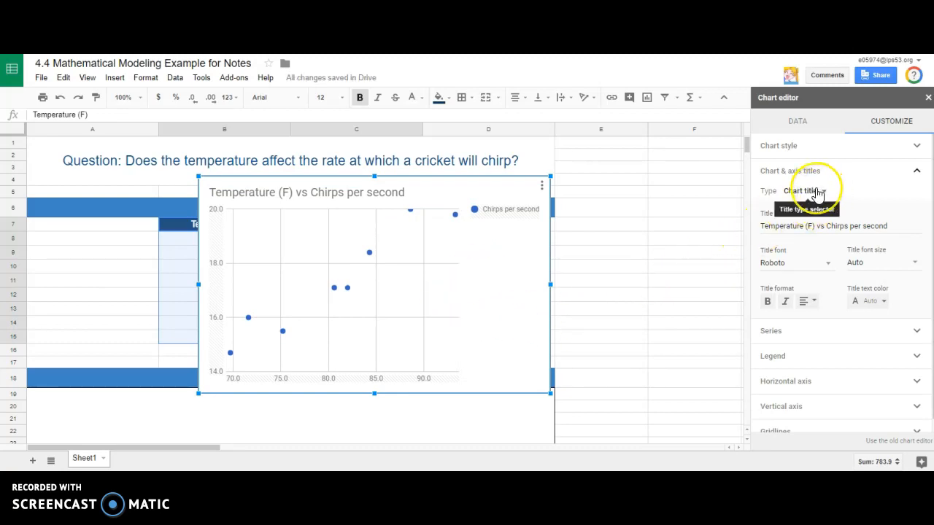
# Step: Label the horizontal axis 'Temperature (F)' and the vertical axis 'Chirps per Second'
pyautogui.click(802, 189)
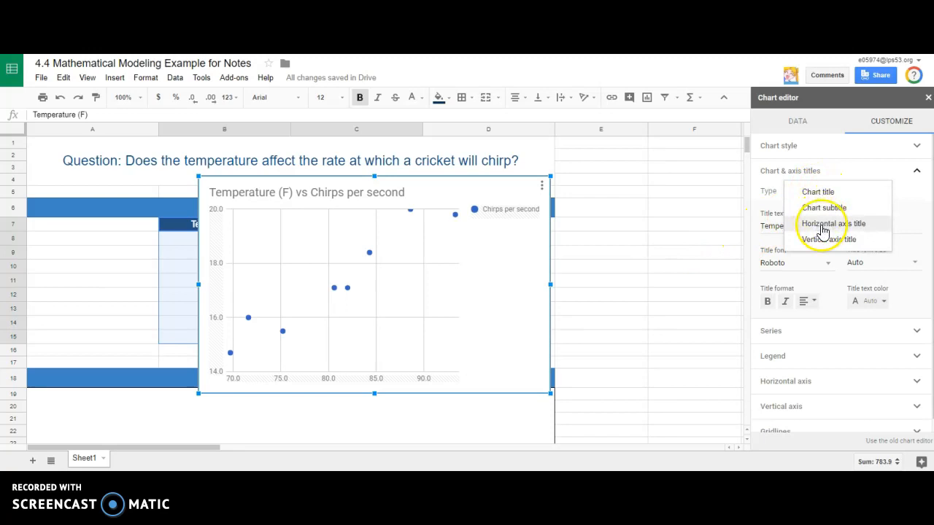
pyautogui.click(831, 223)
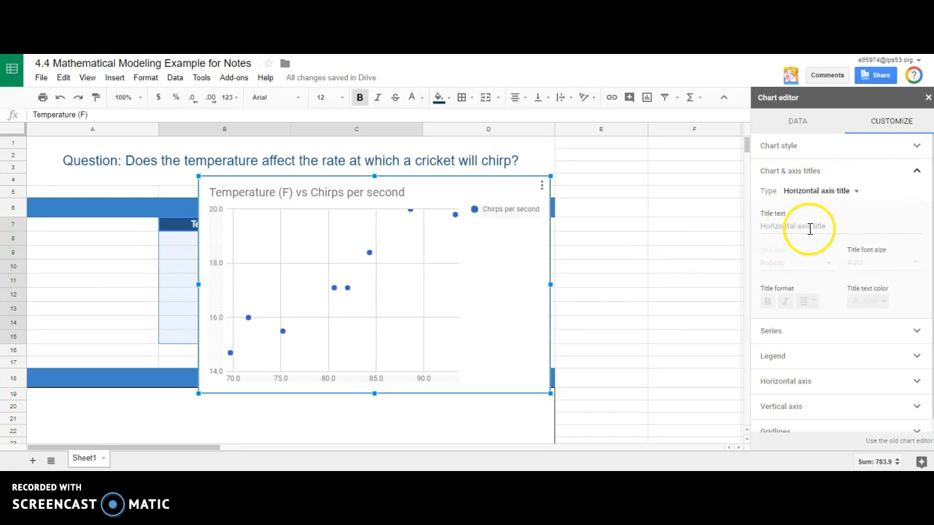
pyautogui.click(802, 225)
pyautogui.write('Temperature (F)')
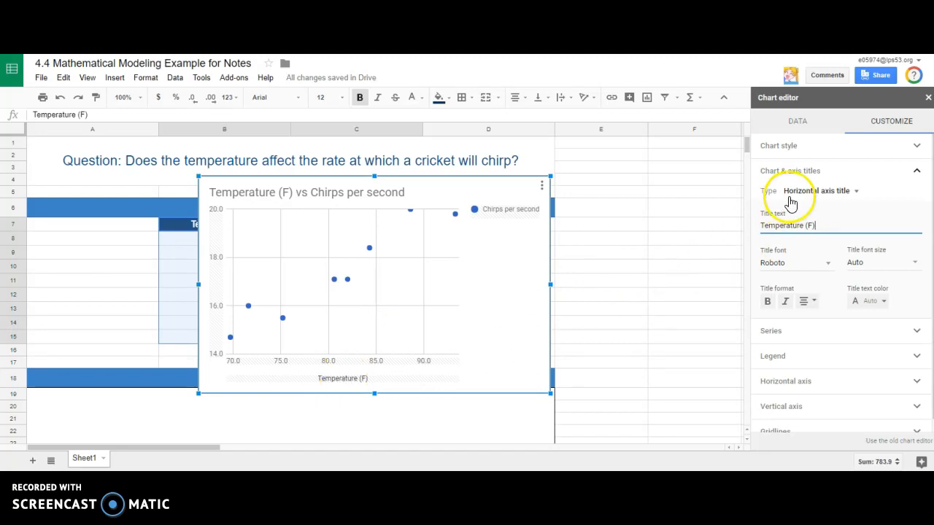
pyautogui.click(817, 190)
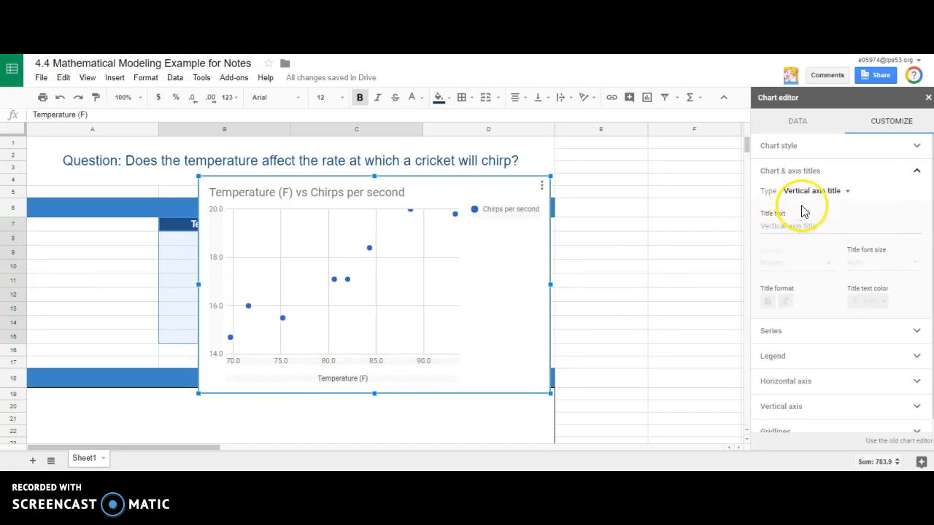
pyautogui.write('Chirps per Second')
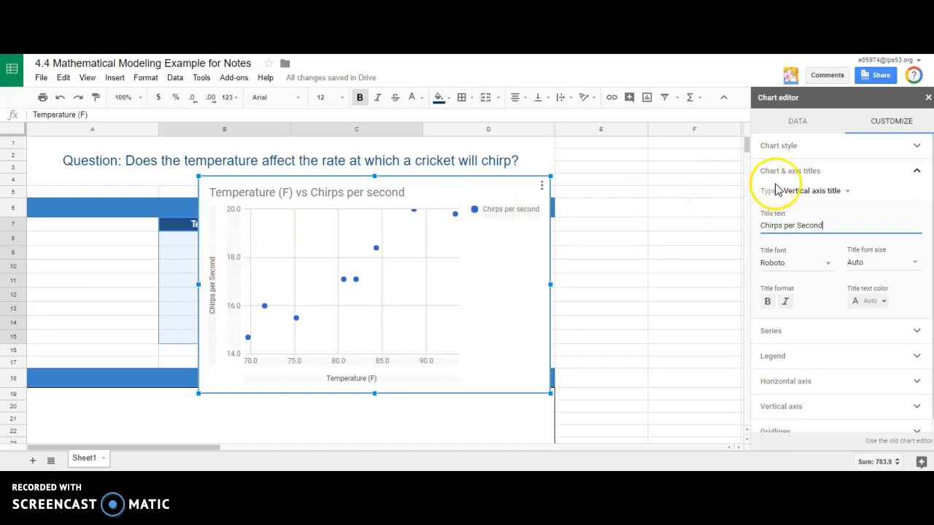
pyautogui.click(791, 171)
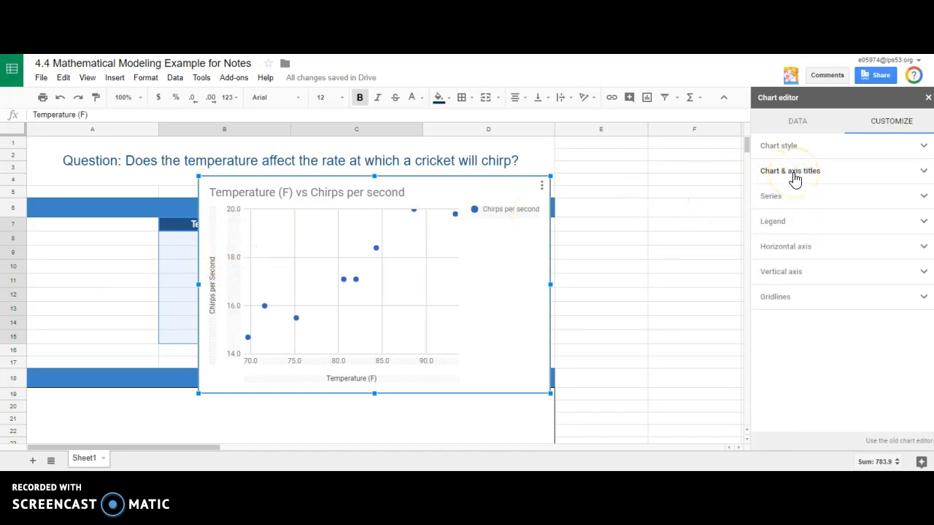
# Step: Add a trendline to the Chirps per second series, labelled with its equation and showing R²
pyautogui.click(771, 196)
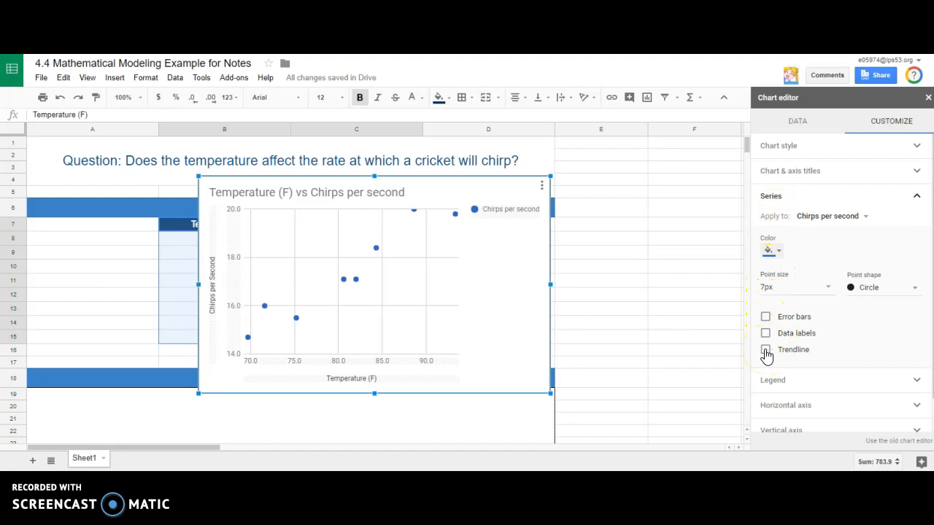
pyautogui.click(764, 351)
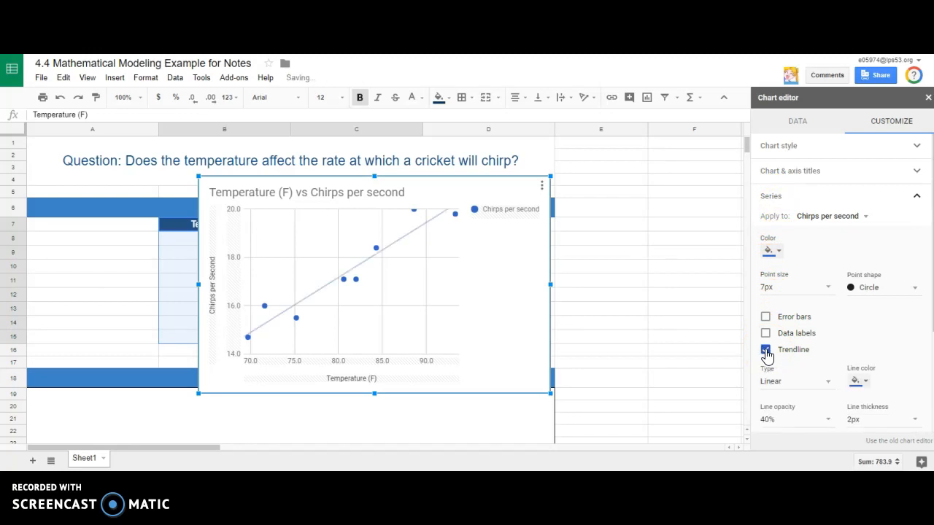
pyautogui.click(766, 350)
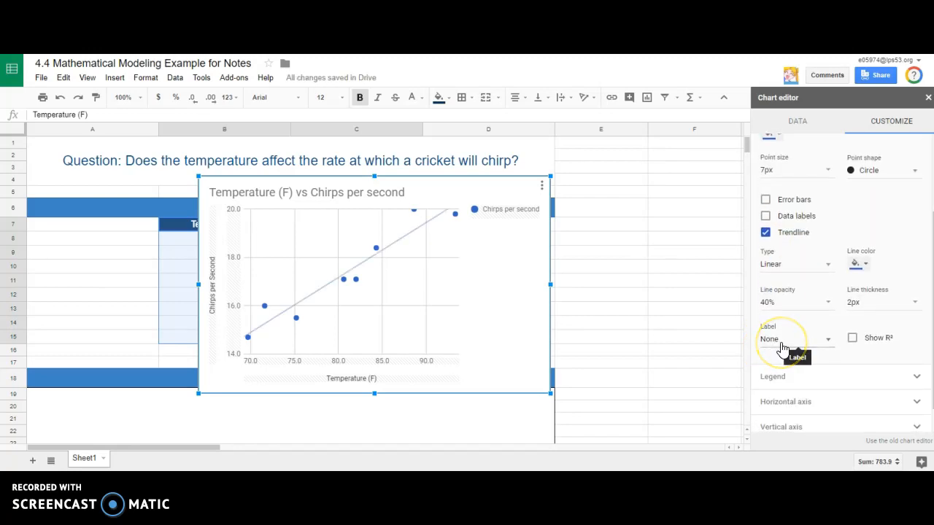
pyautogui.click(794, 339)
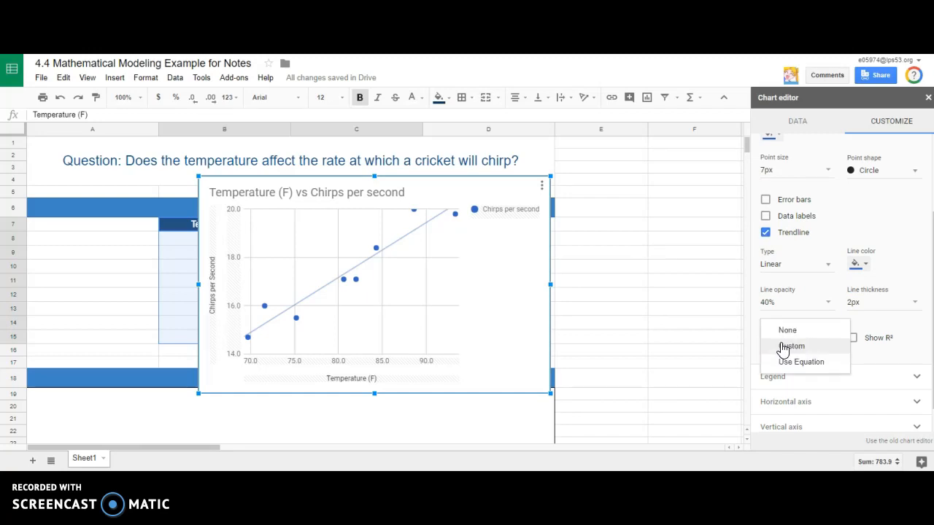
pyautogui.moveTo(800, 362)
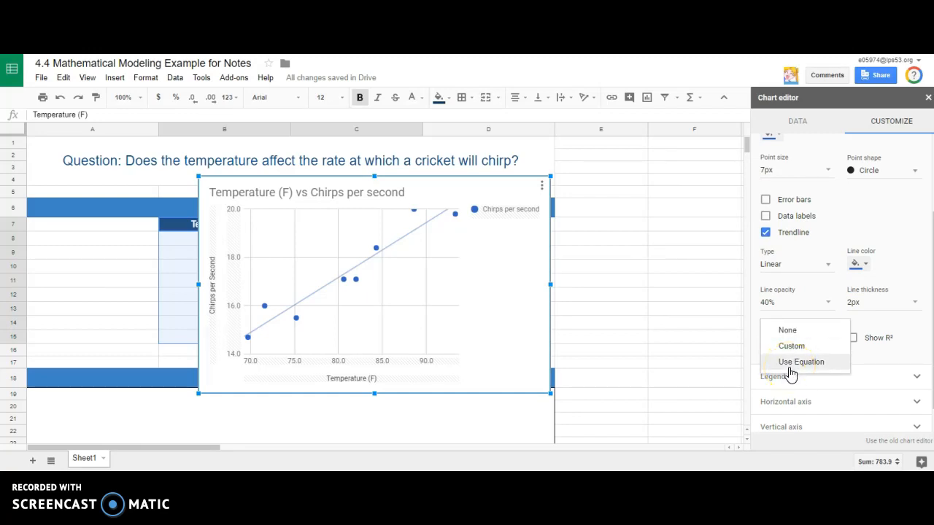
pyautogui.click(799, 362)
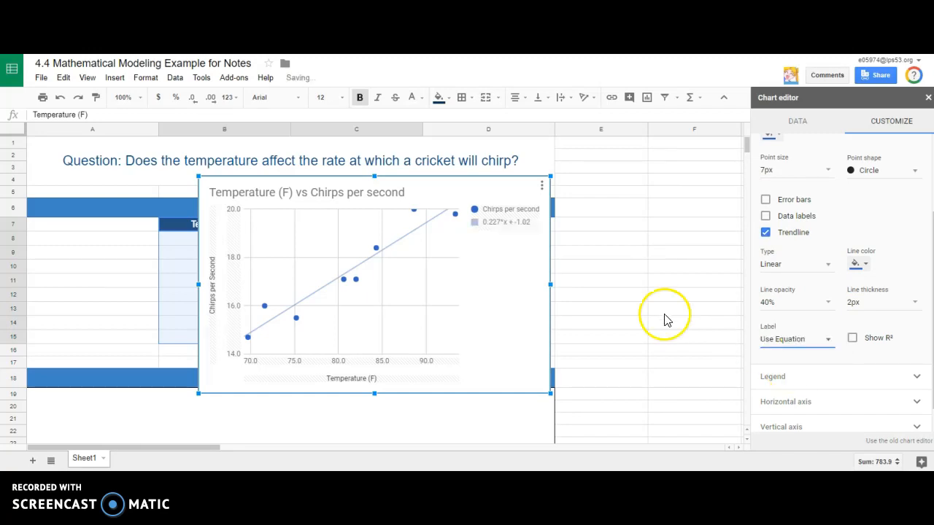
pyautogui.moveTo(493, 234)
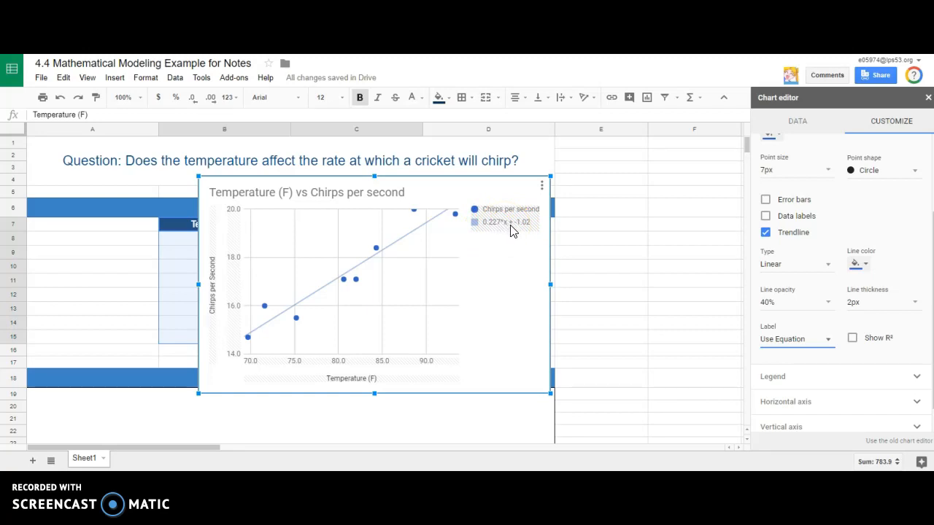
pyautogui.moveTo(525, 233)
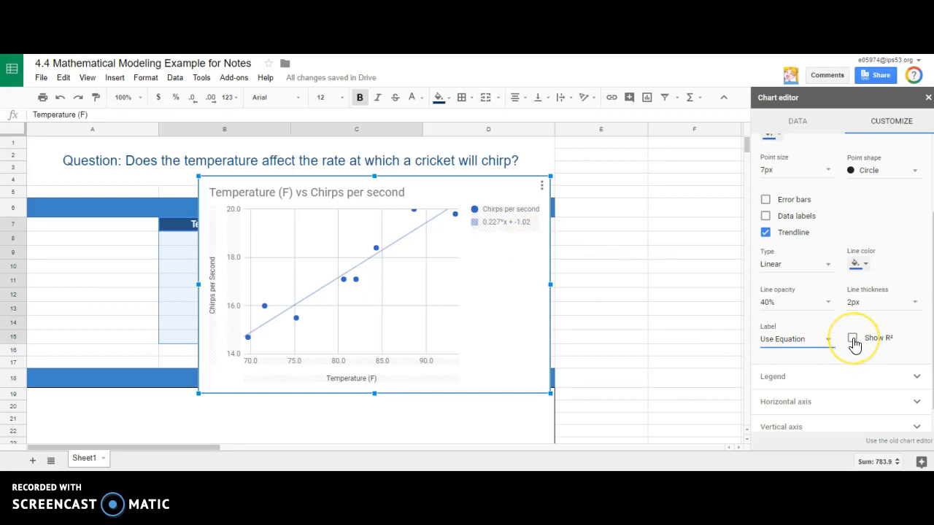
pyautogui.click(852, 338)
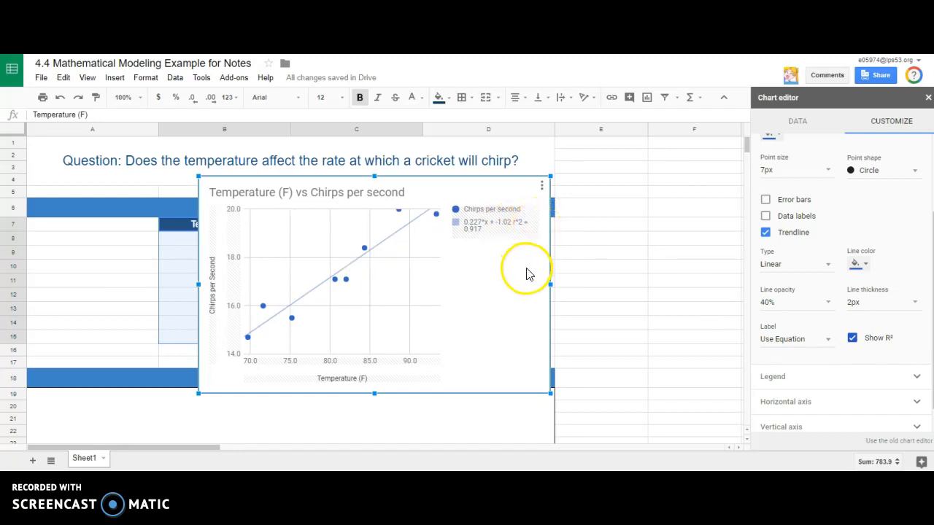
pyautogui.moveTo(835, 283)
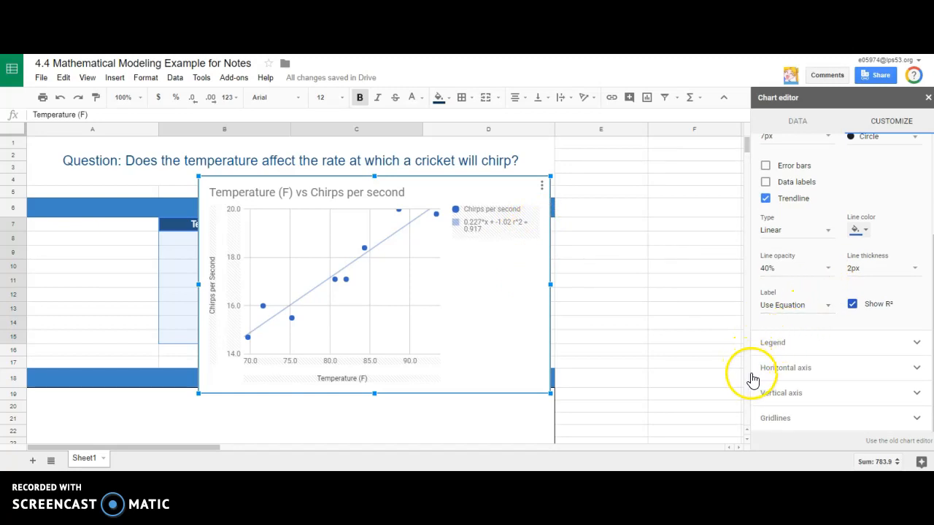
pyautogui.moveTo(429, 344)
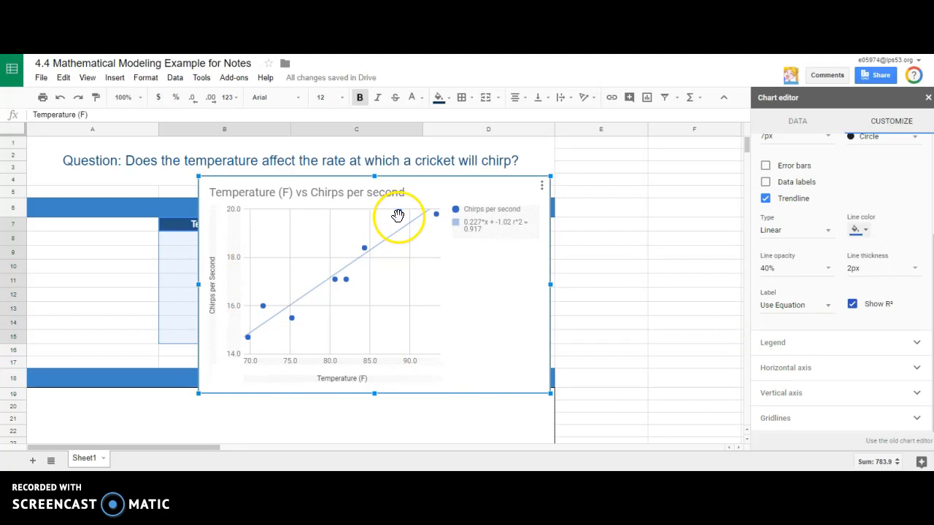
pyautogui.moveTo(399, 216)
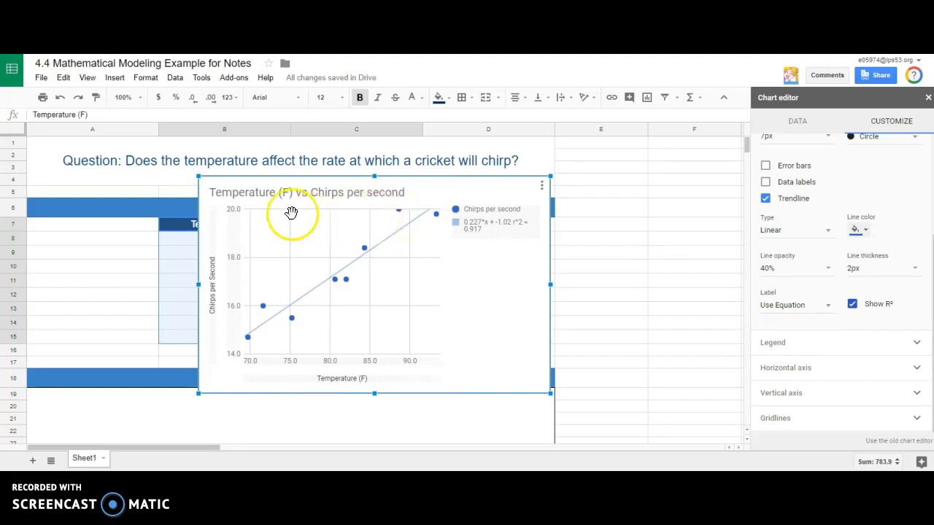
pyautogui.moveTo(747, 366)
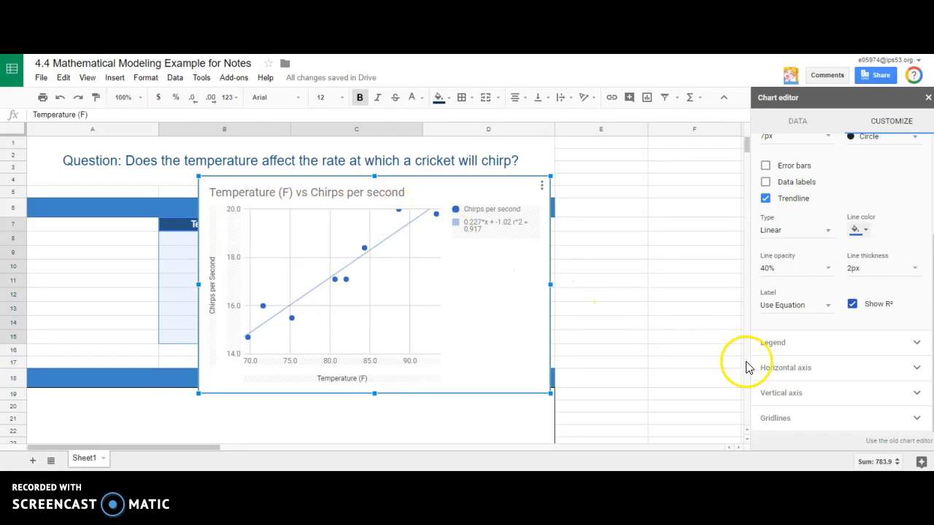
# Step: Set the vertical axis maximum to 22 and the horizontal axis minimum to 68
pyautogui.click(781, 393)
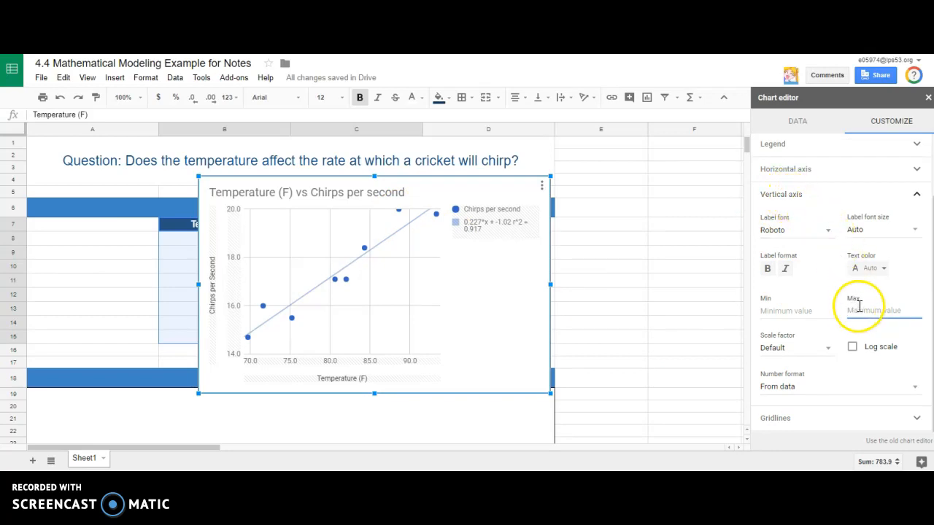
pyautogui.write('22')
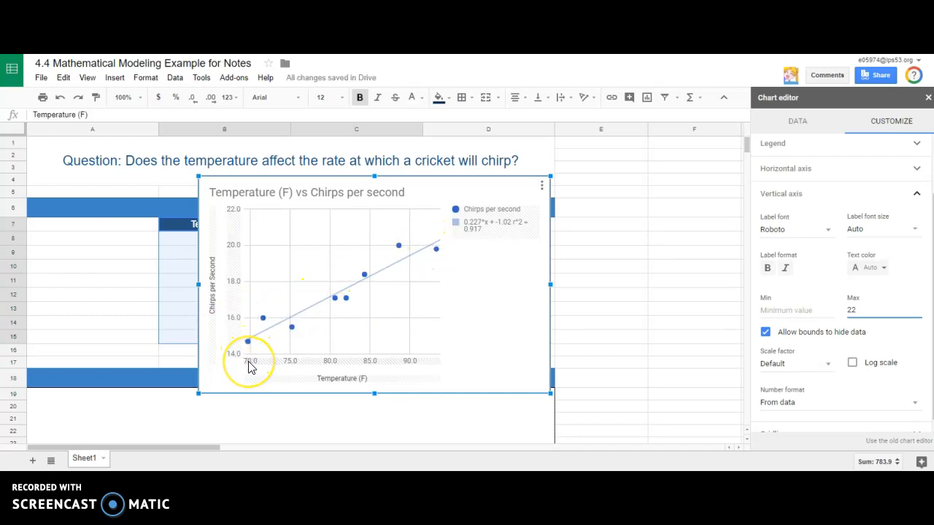
pyautogui.moveTo(251, 343)
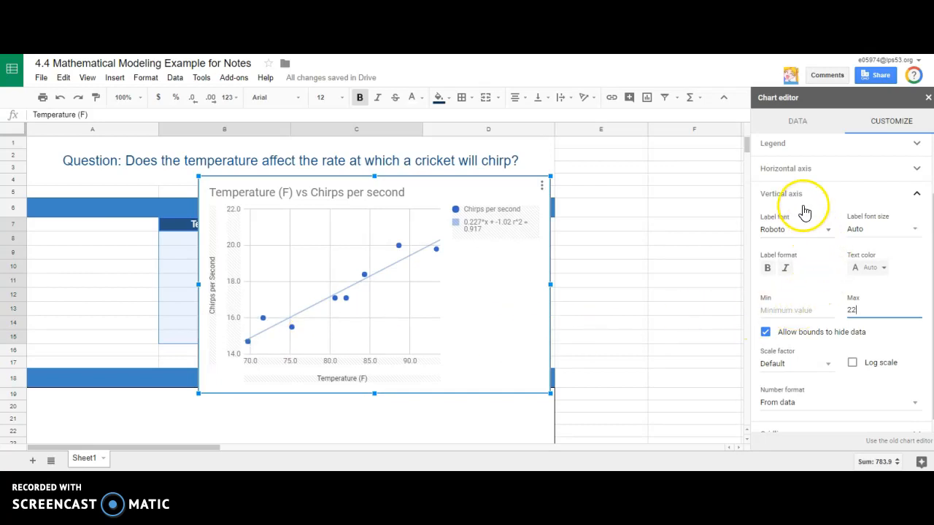
pyautogui.click(782, 192)
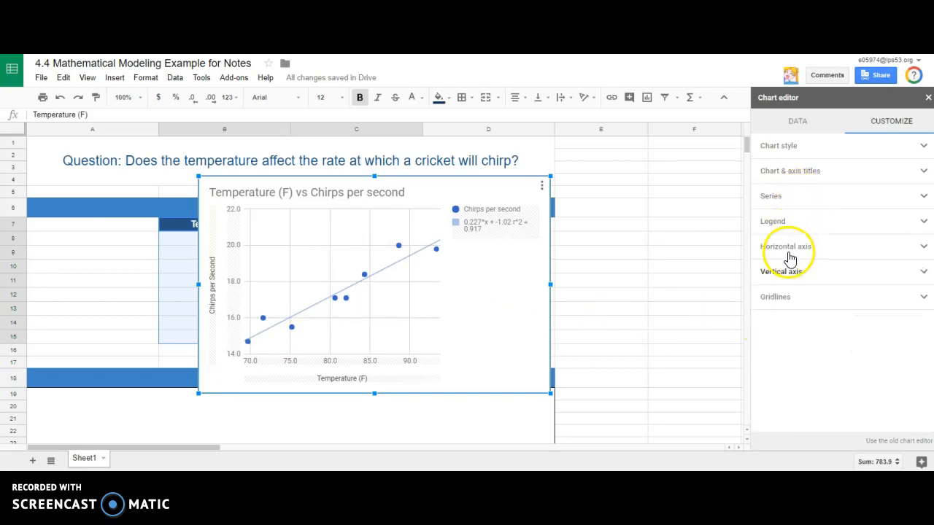
pyautogui.click(784, 245)
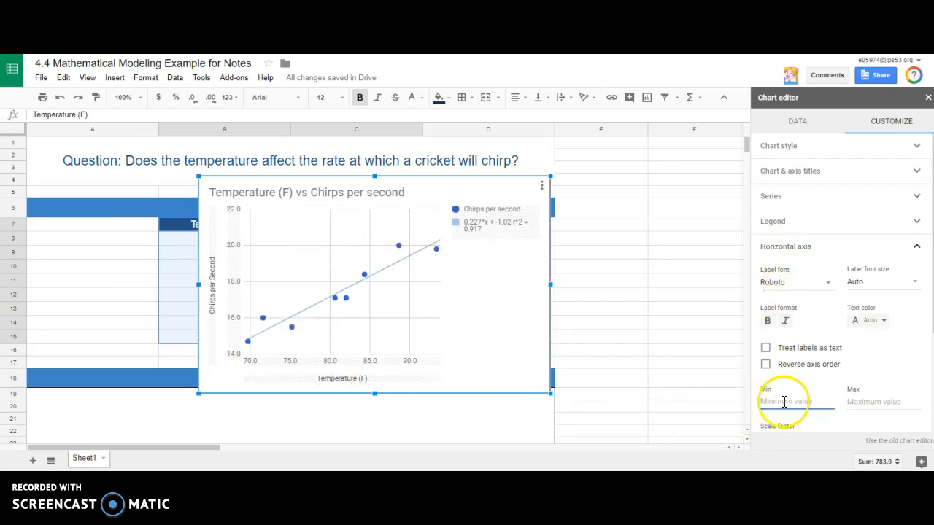
pyautogui.write('68')
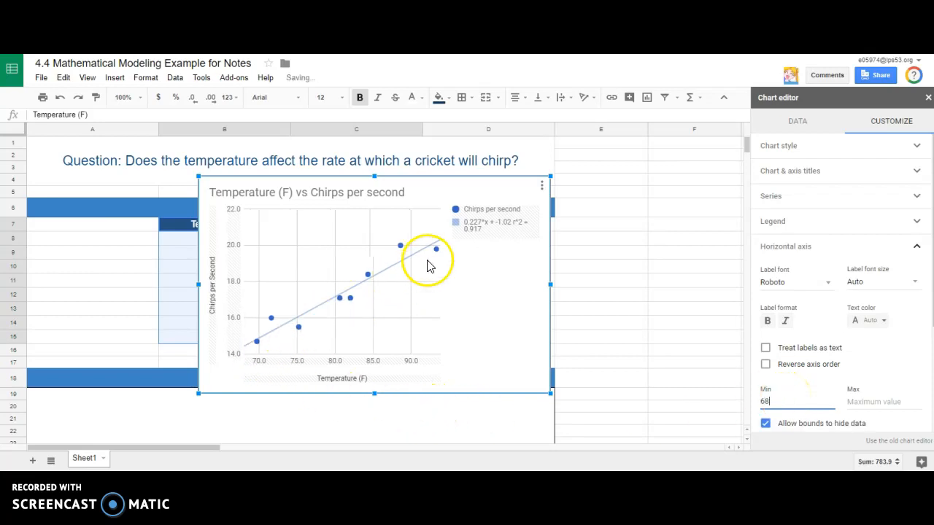
pyautogui.moveTo(333, 337)
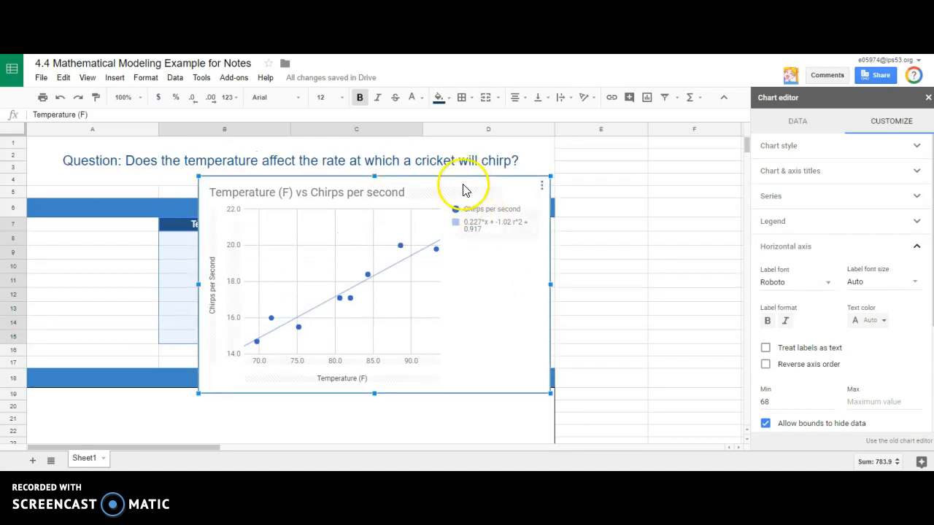
# Step: Scroll down to check the chart sits in the Scatter Plot section above the Trendline and Conclusion prompts
pyautogui.scroll(-3)
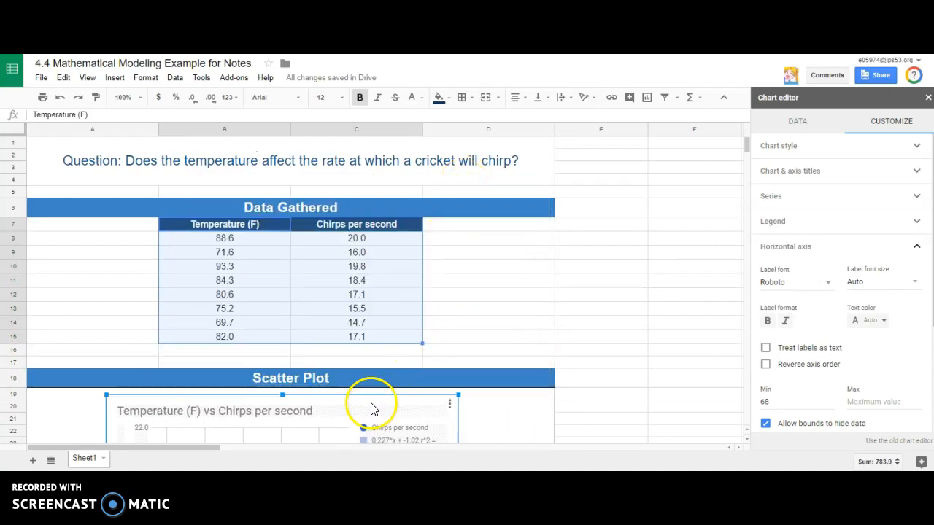
pyautogui.scroll(-3)
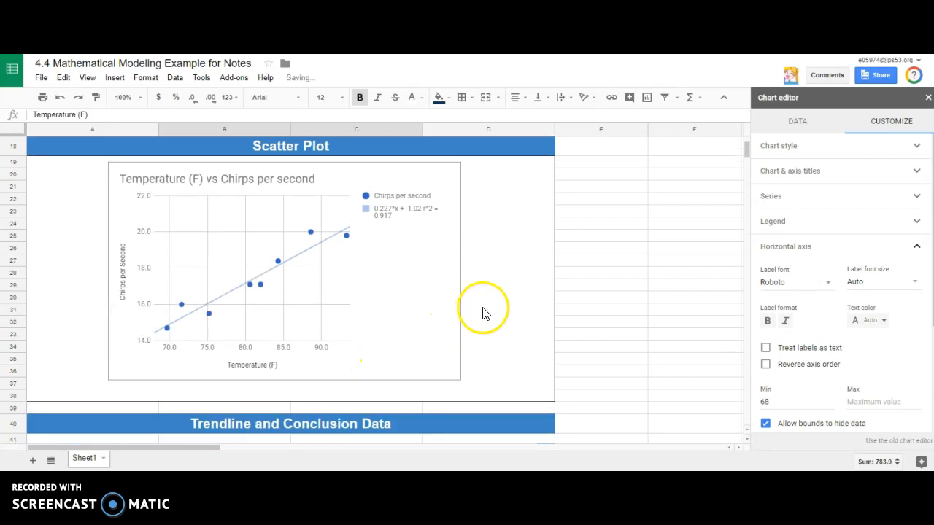
pyautogui.moveTo(420, 172)
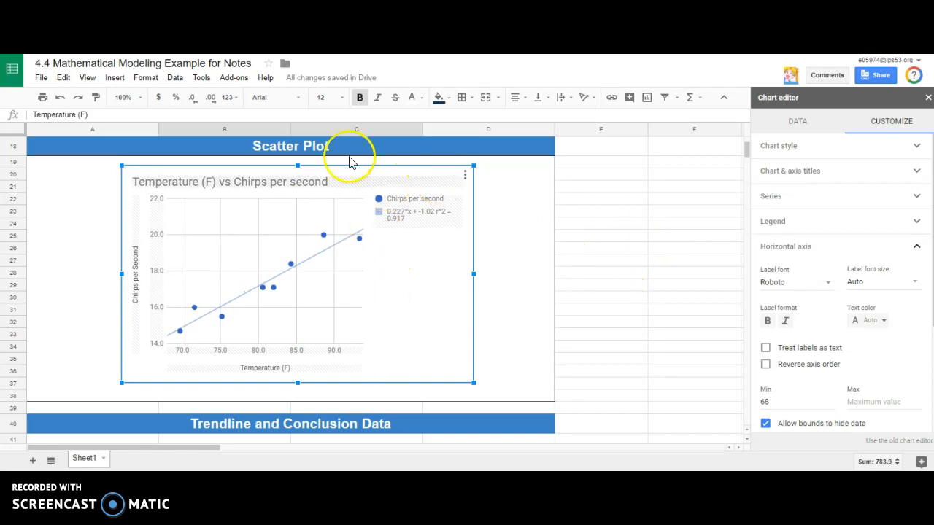
pyautogui.scroll(-3)
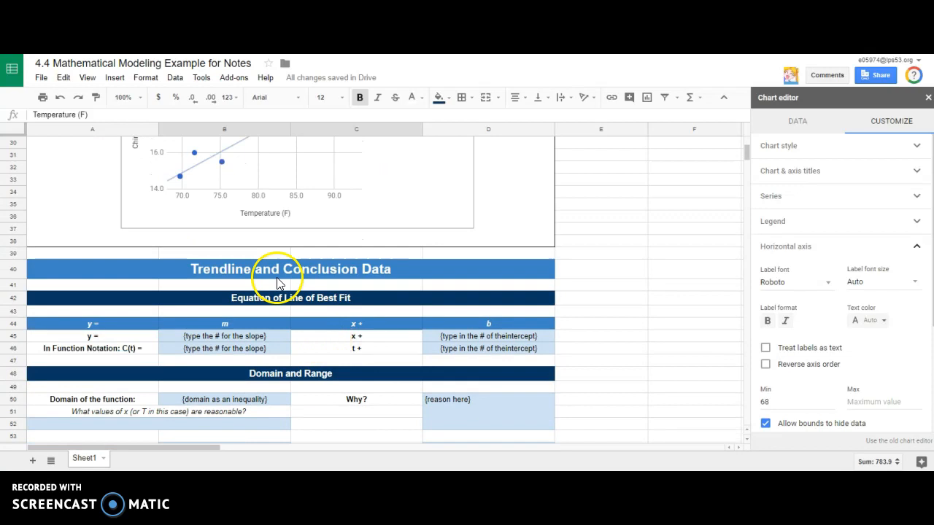